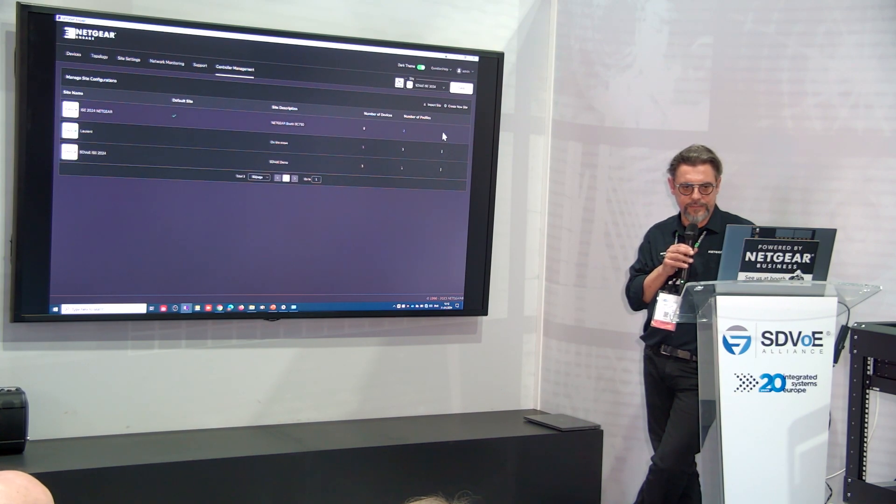
Step: Open the SDVoE ISE 2024 site to view its managed devices list with three switches online
left_click(441, 130)
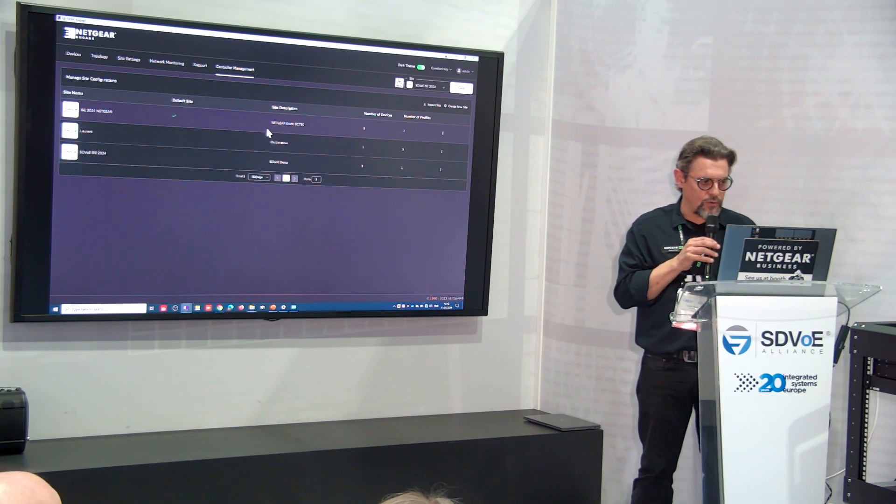
left_click(73, 55)
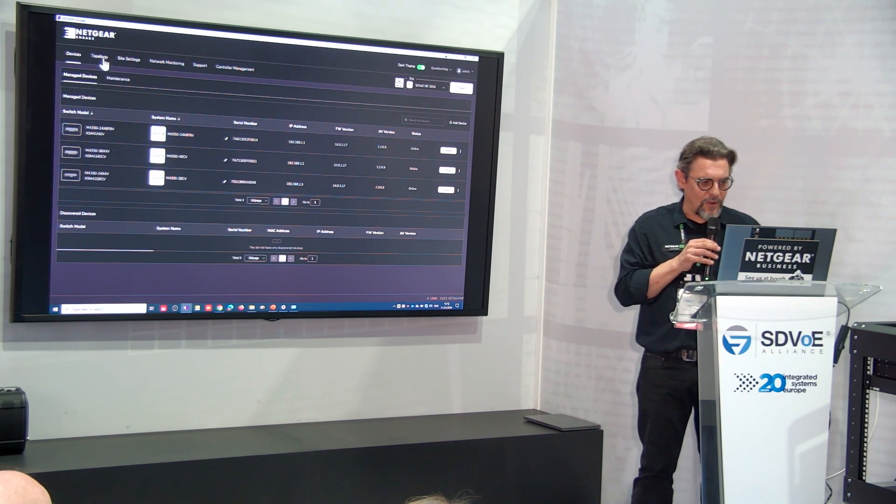
Step: Show the site topology map linking the core switch to the two other switches
left_click(99, 57)
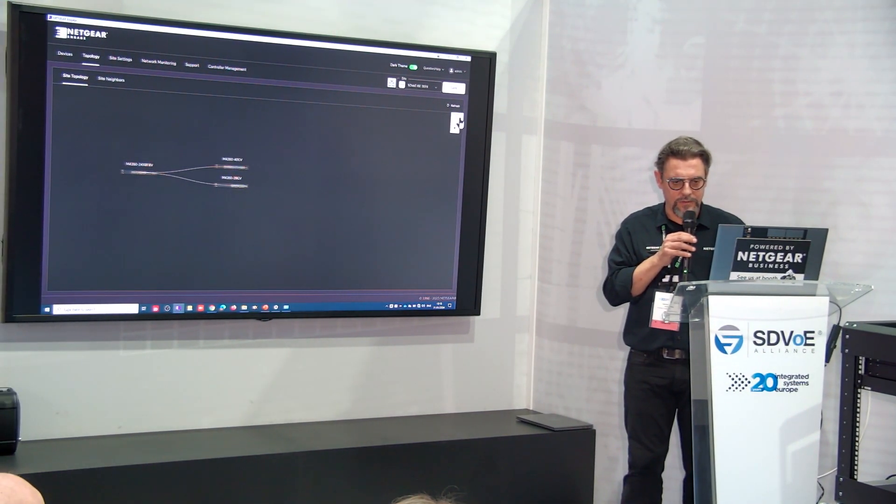
Step: Switch the topology map to the Physical Topology view with speed-coloured links
left_click(454, 127)
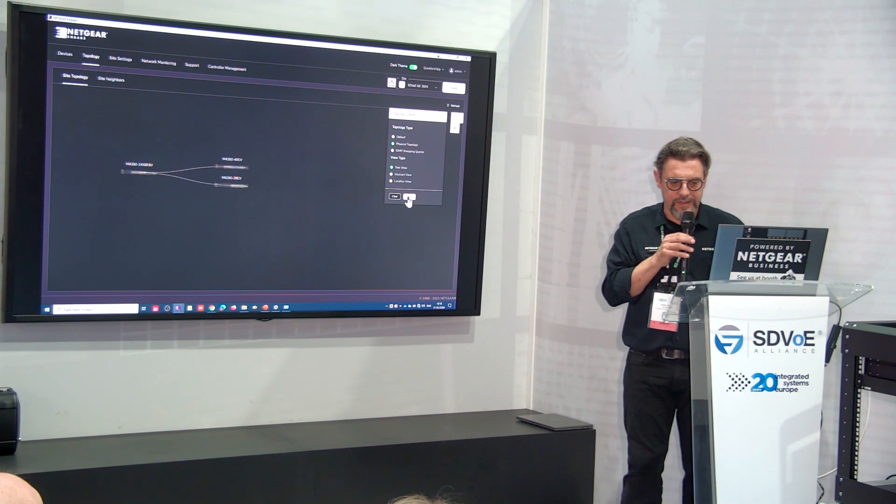
left_click(391, 144)
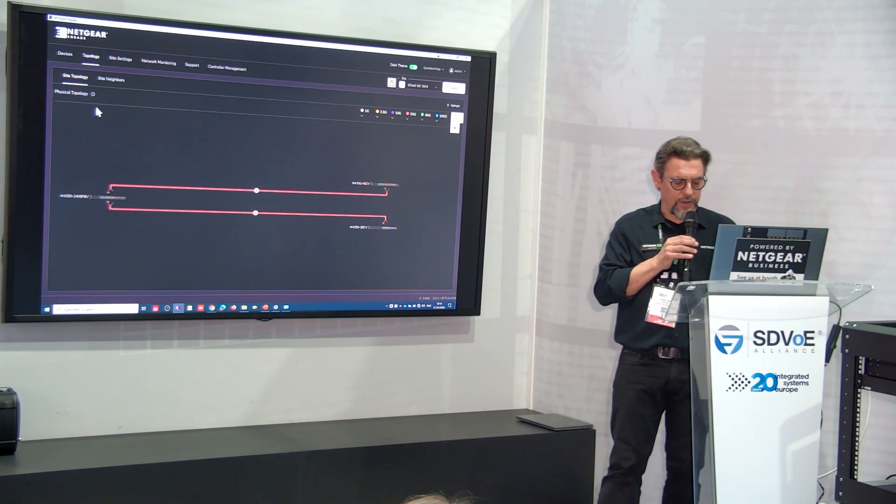
mouse_move(163, 87)
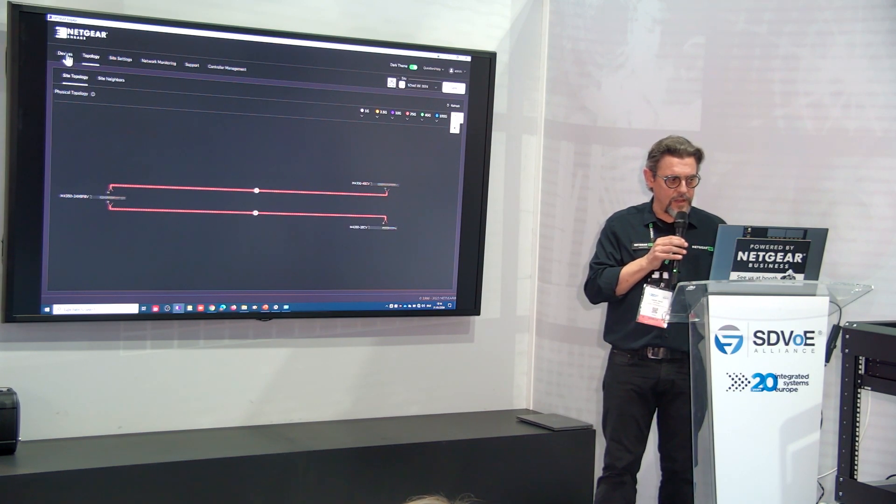
Step: View the M4350 core switch overview, then the site's network profiles list with the Default profile
left_click(65, 54)
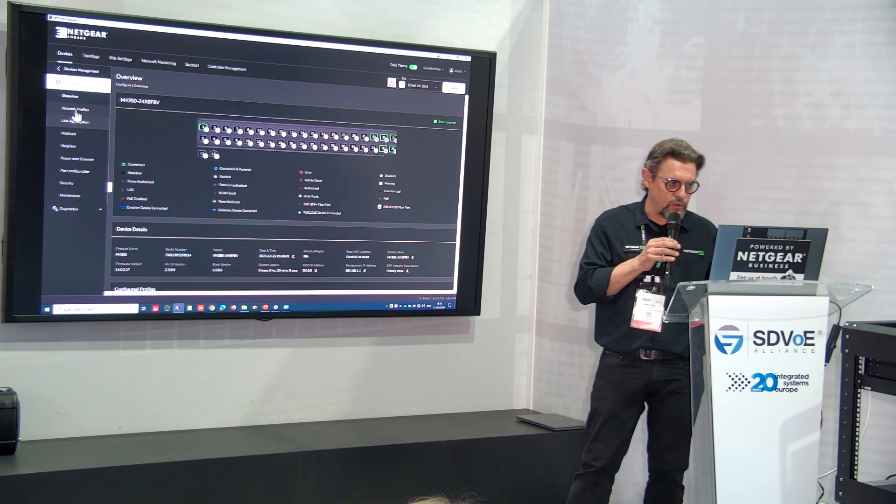
left_click(75, 108)
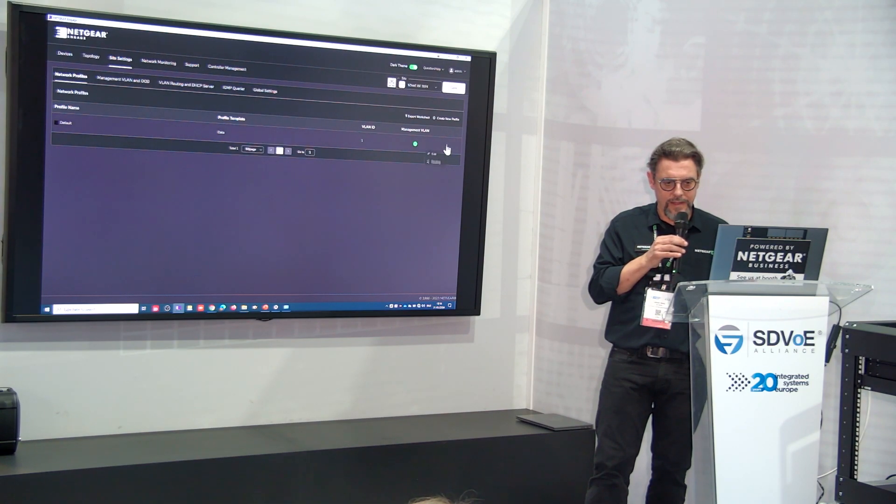
Step: Edit the Default profile and change its profile template from Data to Video
left_click(435, 154)
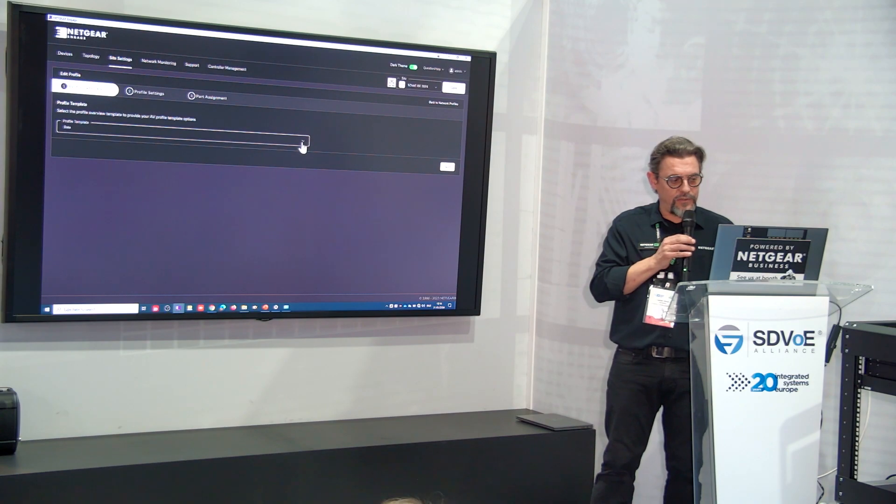
left_click(182, 141)
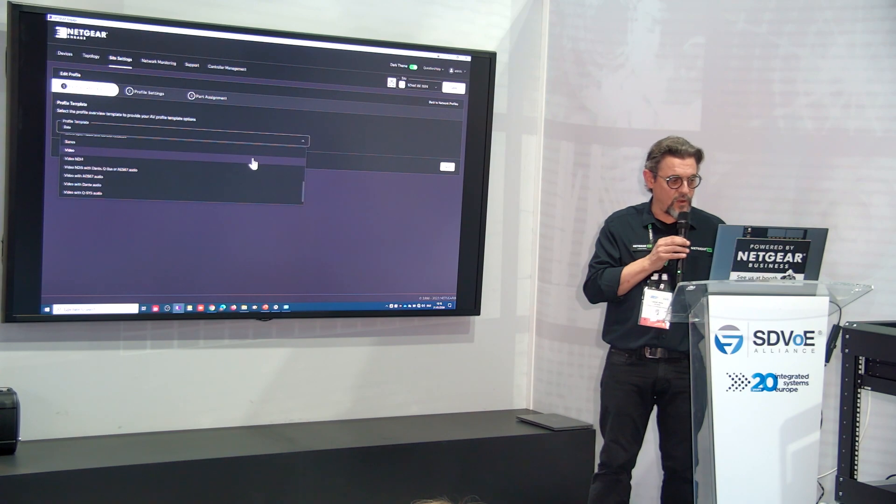
left_click(69, 149)
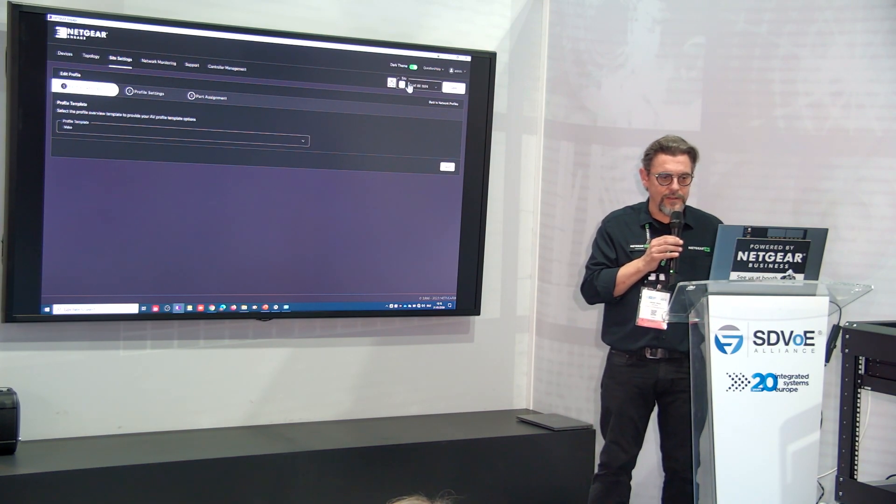
left_click(411, 68)
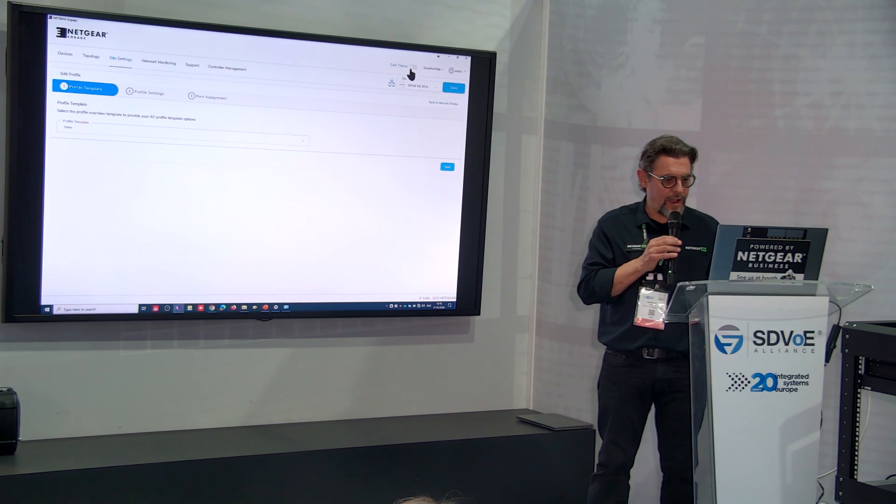
mouse_move(303, 145)
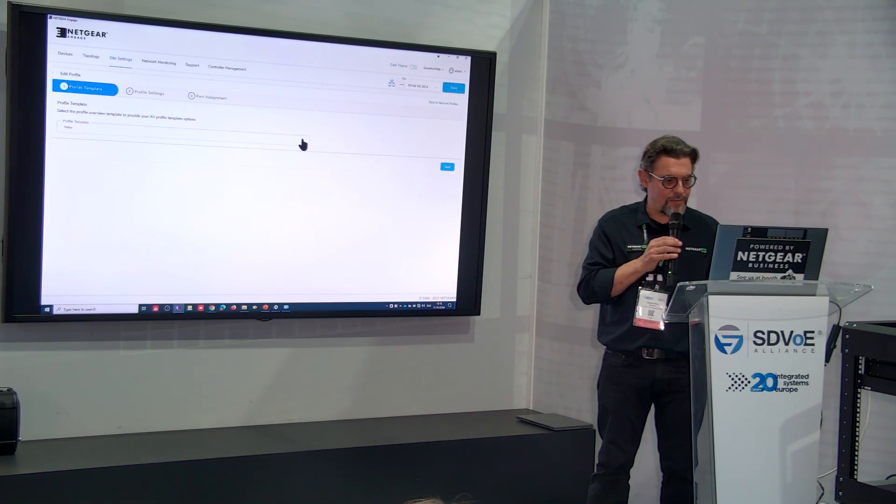
left_click(180, 124)
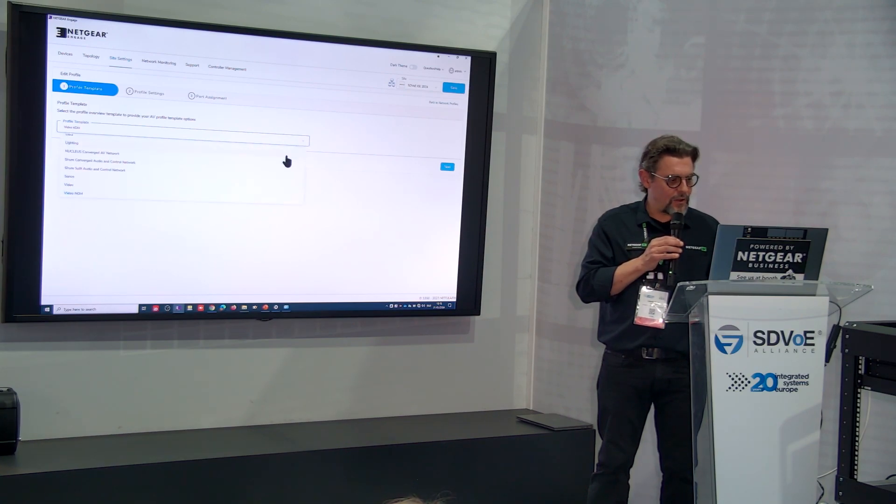
left_click(180, 126)
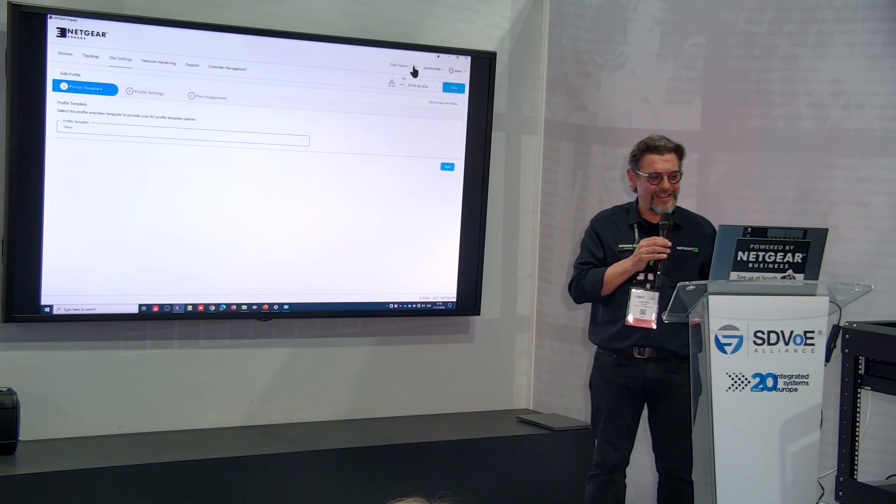
left_click(424, 69)
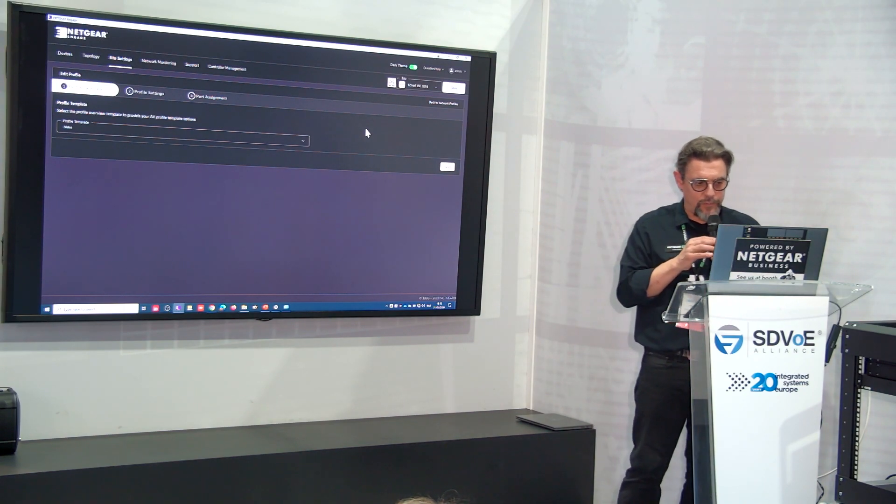
mouse_move(434, 182)
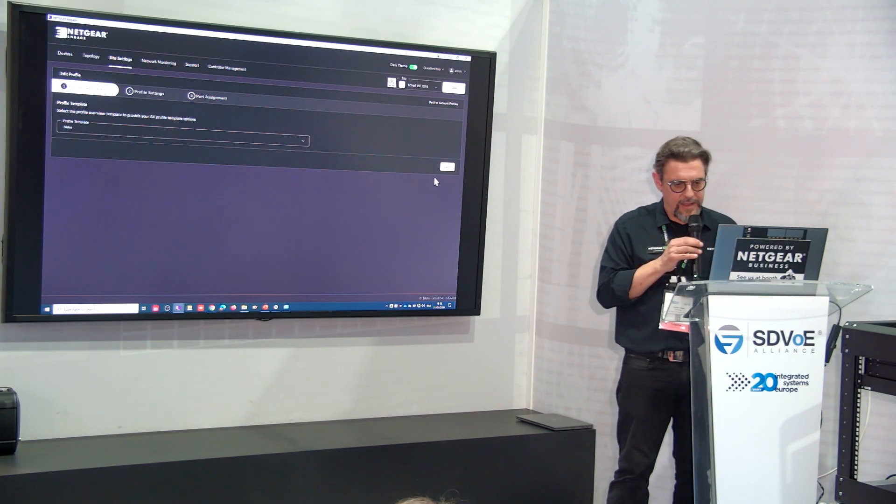
Step: Apply the Default video profile's port assignments to all switches in the site
left_click(447, 166)
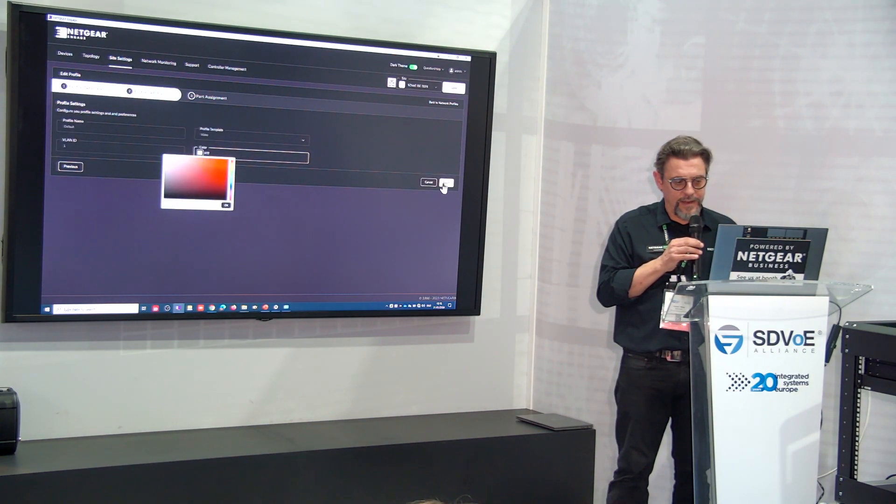
left_click(447, 183)
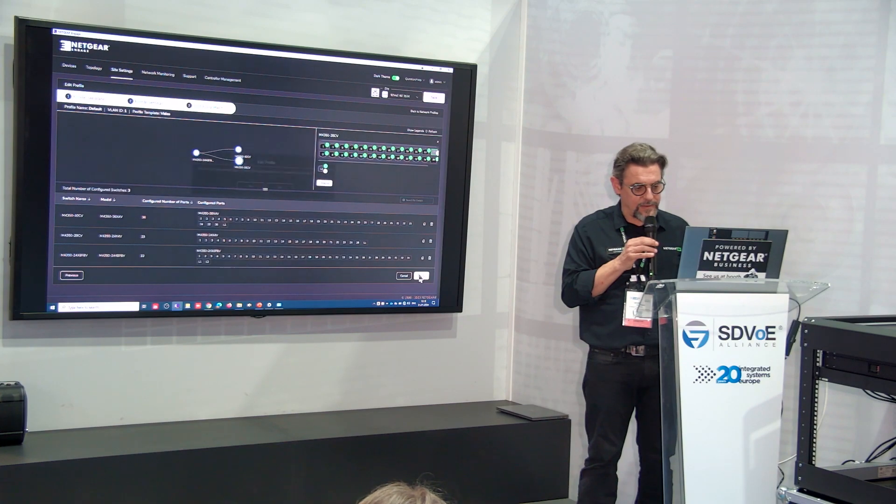
left_click(422, 276)
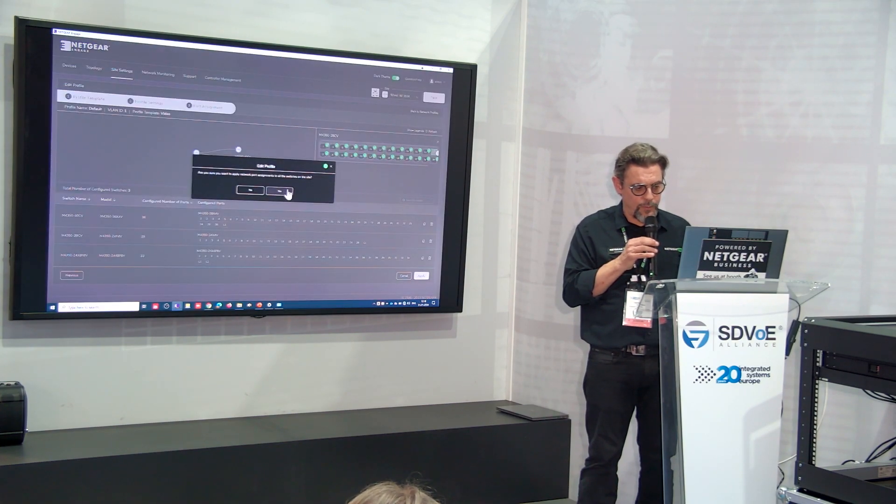
left_click(279, 191)
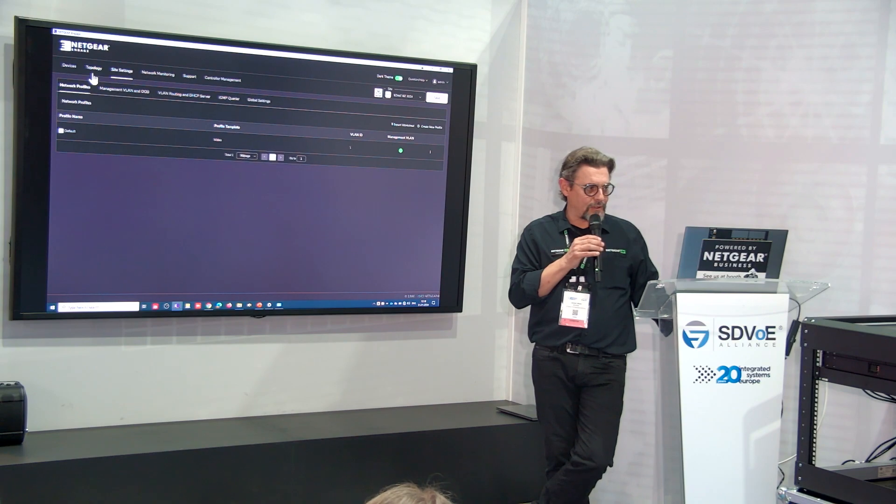
Step: Show the physical topology with links from the M4350-24X8F8V core switch to both other switches
left_click(94, 68)
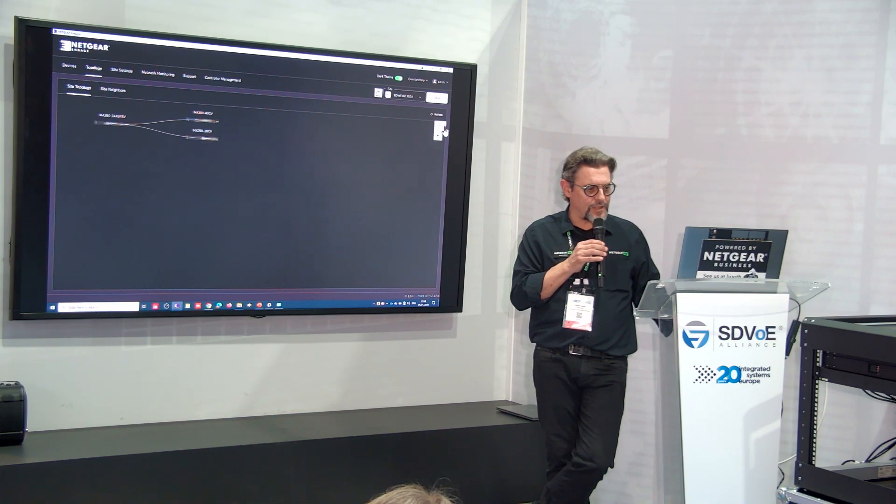
left_click(437, 128)
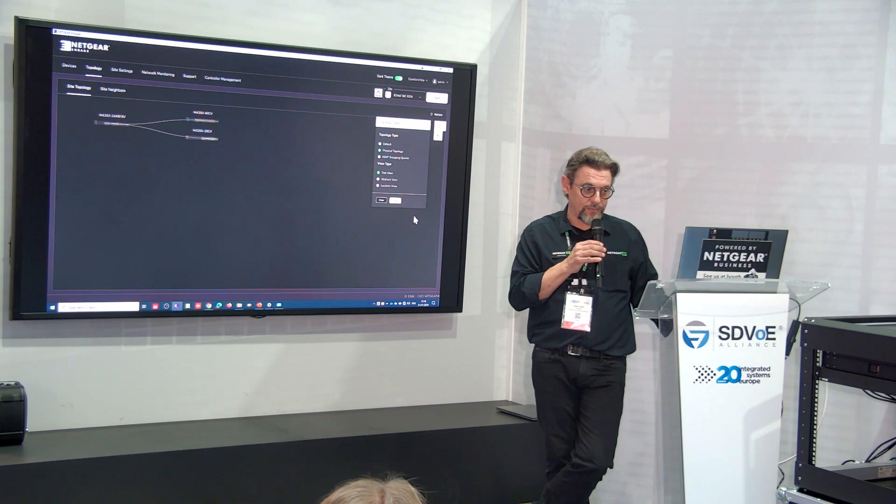
left_click(379, 151)
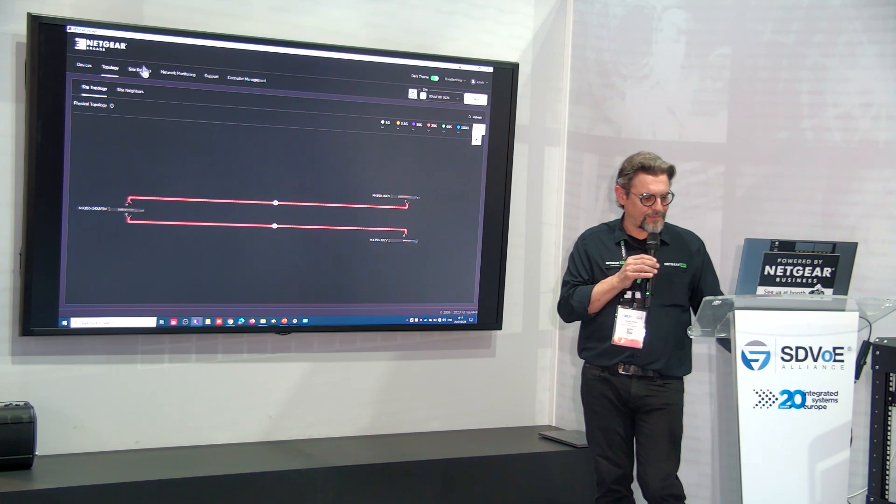
Step: Create a new network profile based on the Audio AES67 template and continue to profile settings
left_click(138, 70)
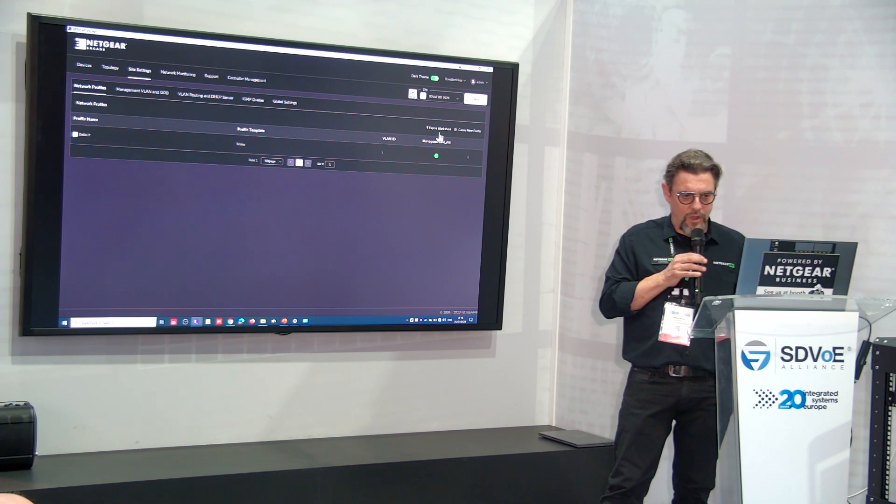
left_click(469, 129)
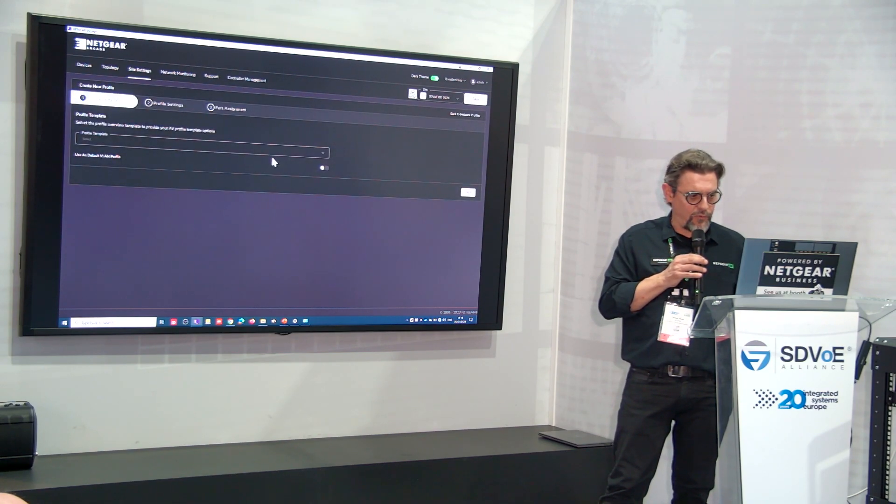
left_click(202, 152)
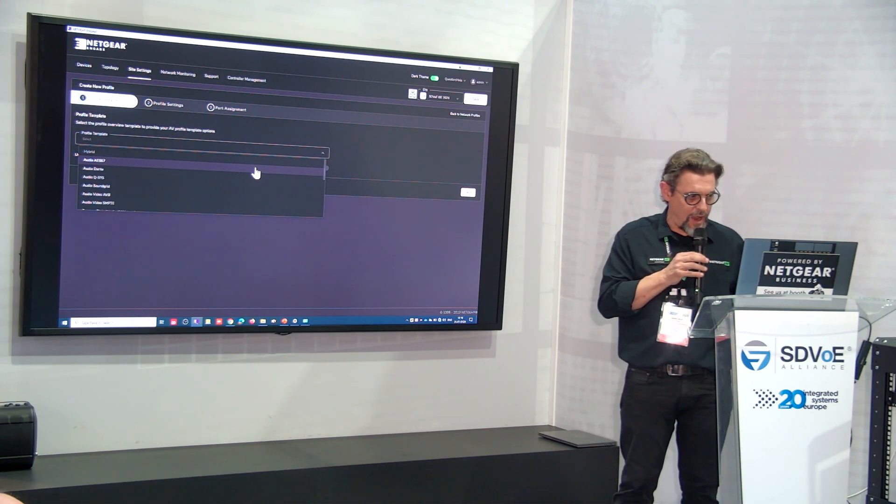
left_click(92, 161)
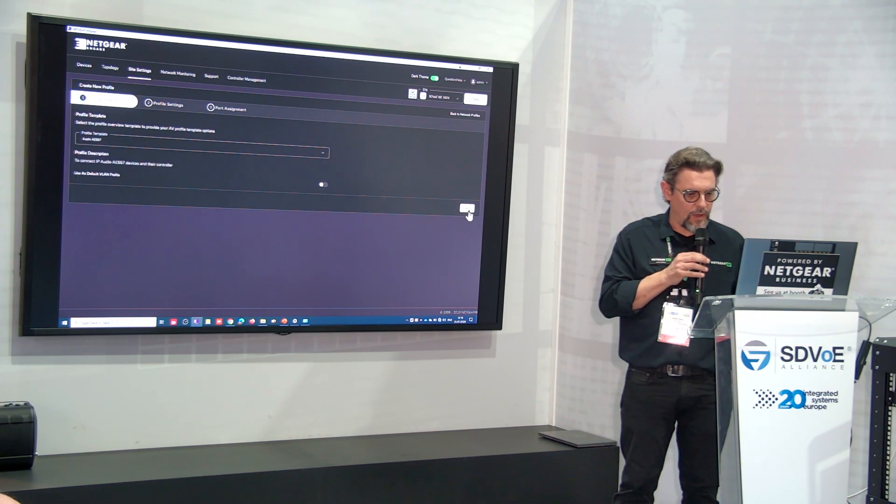
left_click(467, 208)
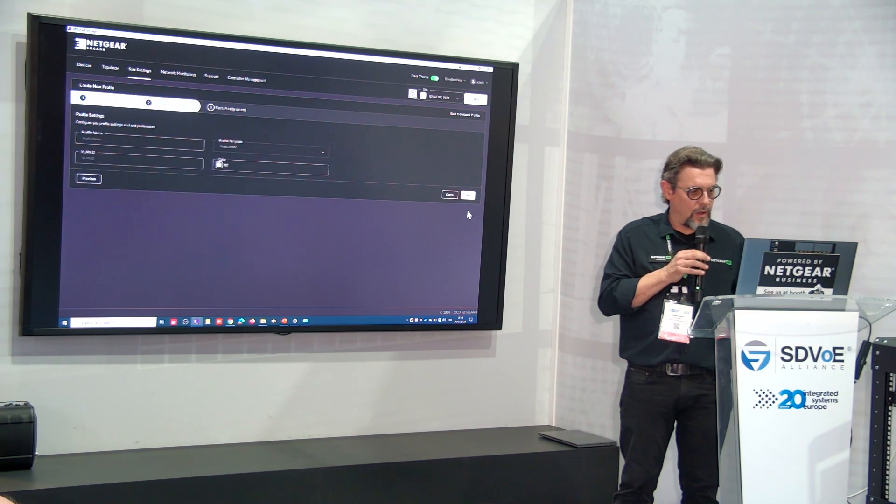
Step: Name the profile AES67 with VLAN ID 20, choose a colour and continue to port assignment
left_click(140, 143)
type("AES67")
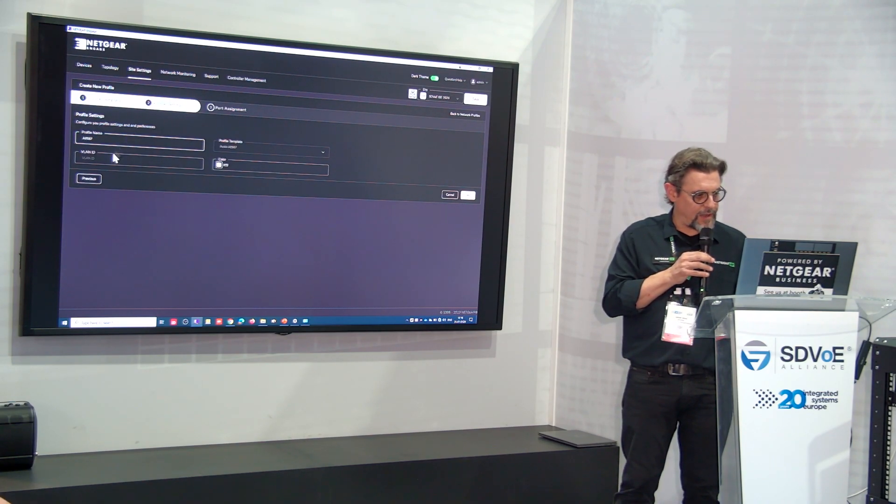
left_click(137, 163)
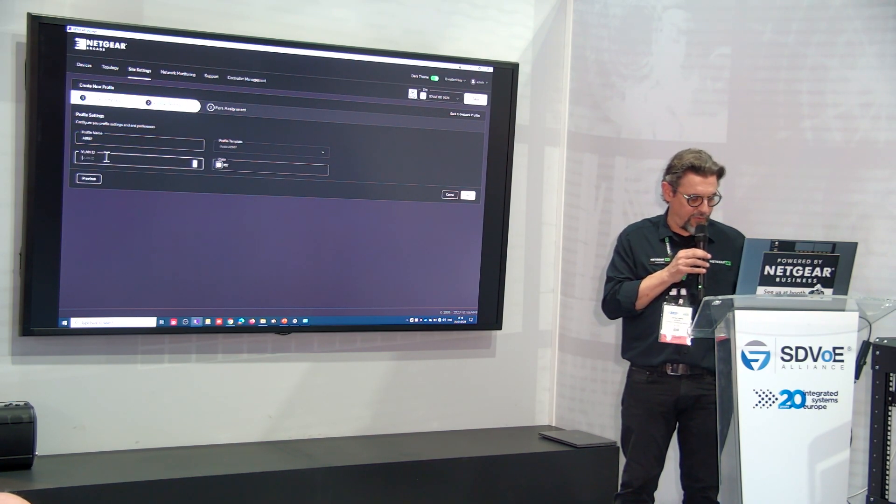
type("20")
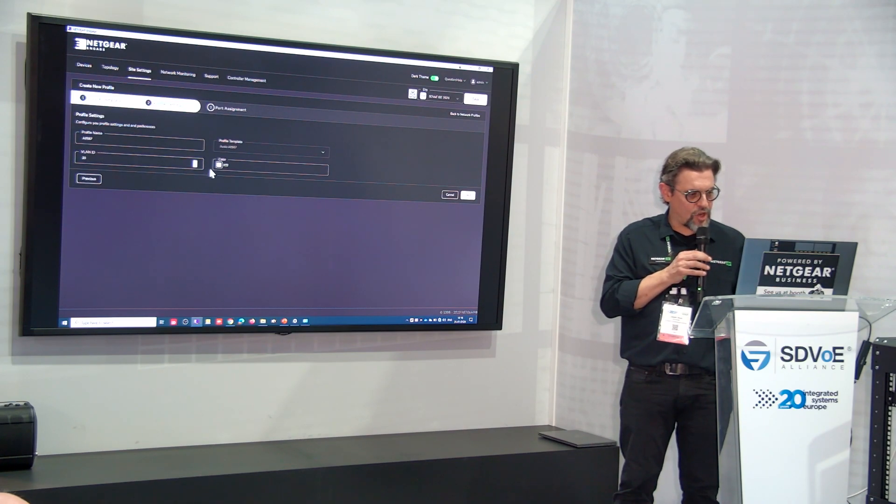
left_click(218, 164)
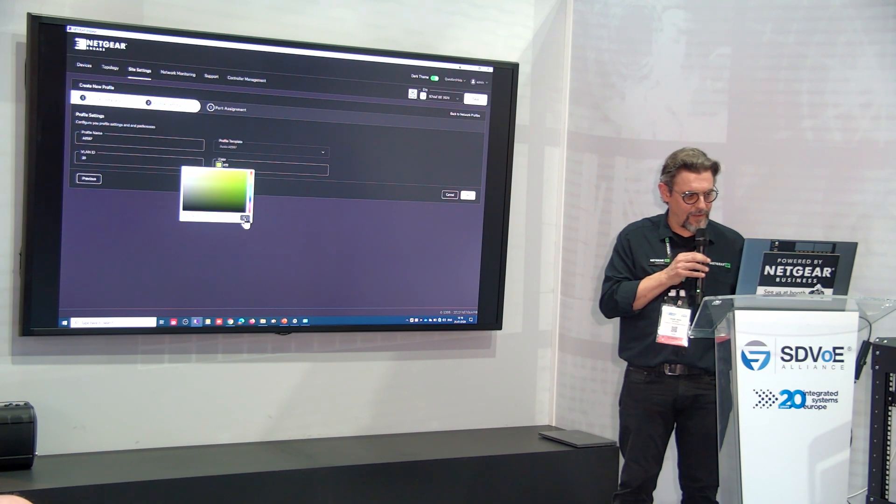
left_click(467, 195)
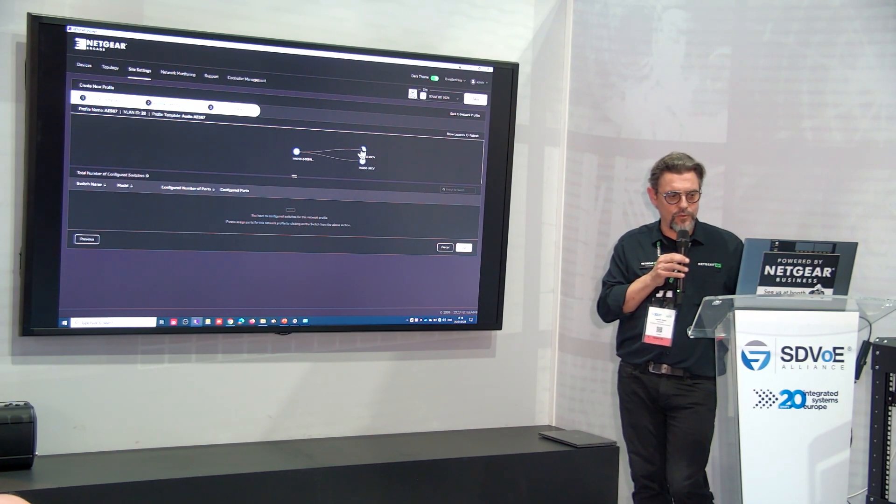
Step: Select ports on the M4350-40CV switch and copy the AES67 port selection to all switches
left_click(362, 153)
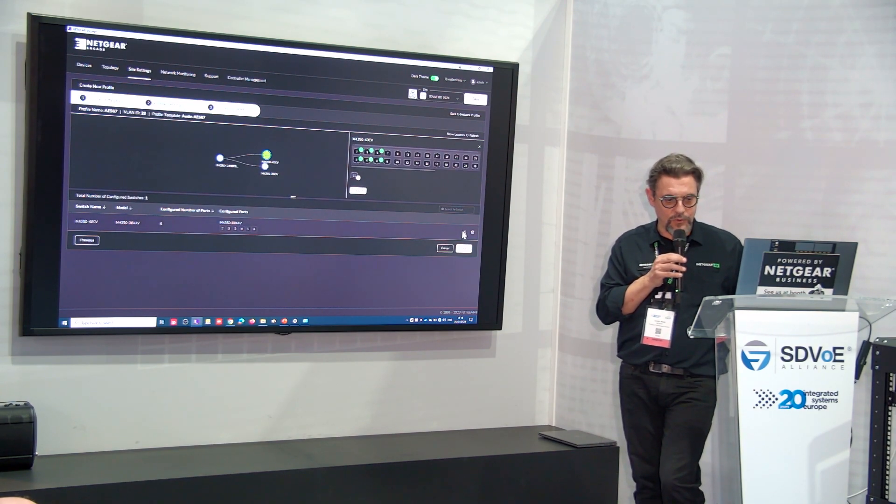
left_click(464, 233)
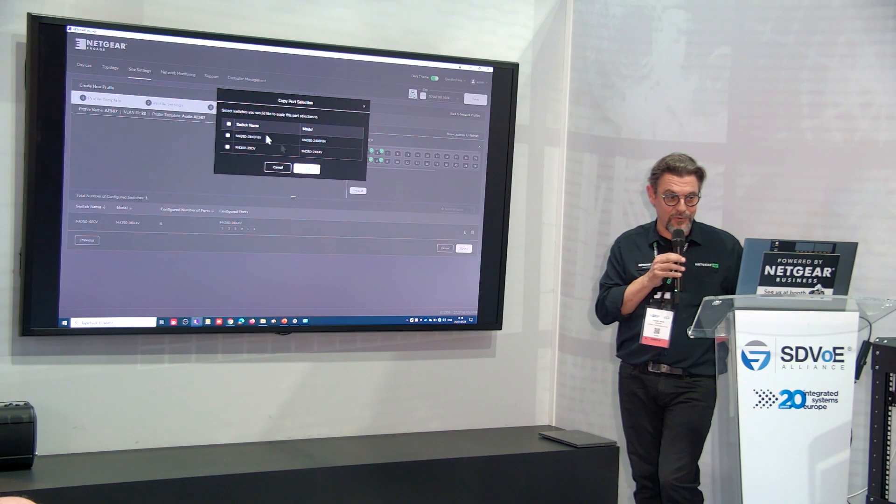
left_click(228, 124)
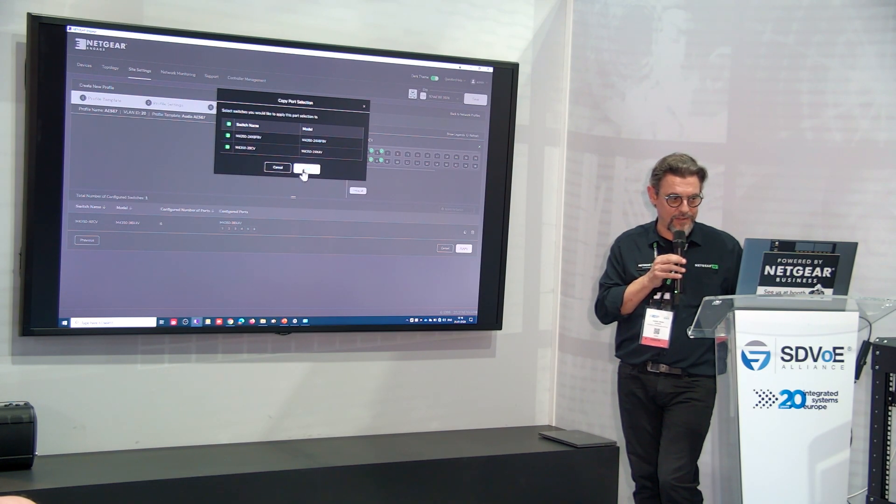
left_click(306, 167)
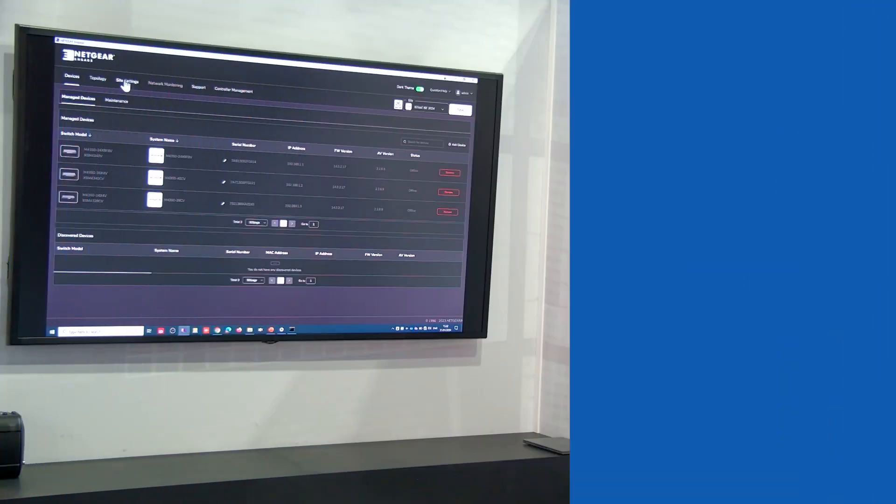
left_click(127, 83)
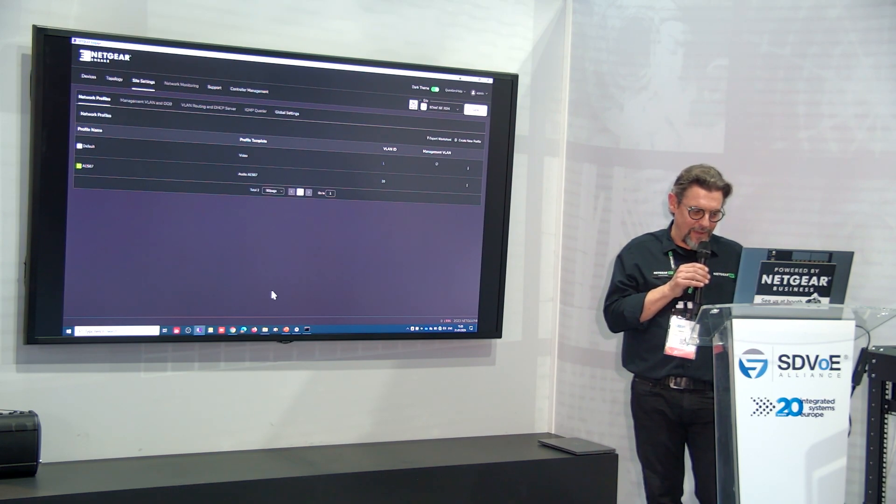
mouse_move(212, 263)
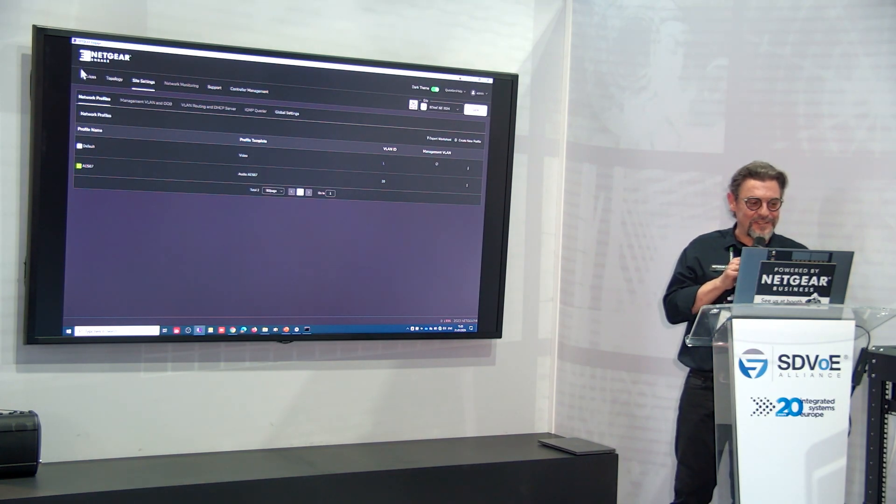
left_click(87, 76)
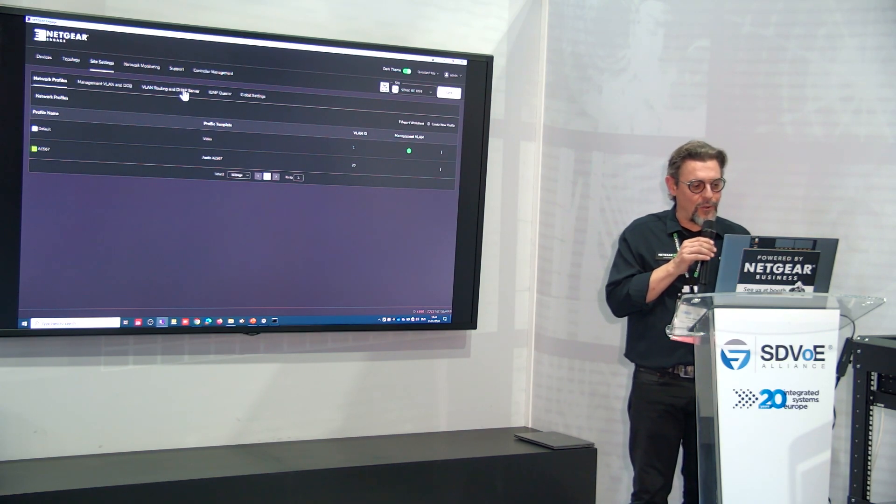
Step: Enable routing on all switches for the AES67 profile and select the core switch as DHCP server
left_click(169, 91)
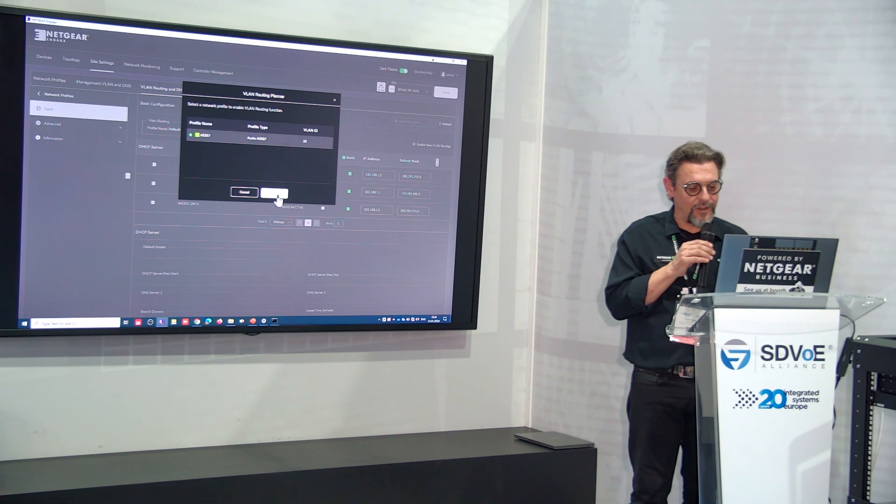
left_click(274, 192)
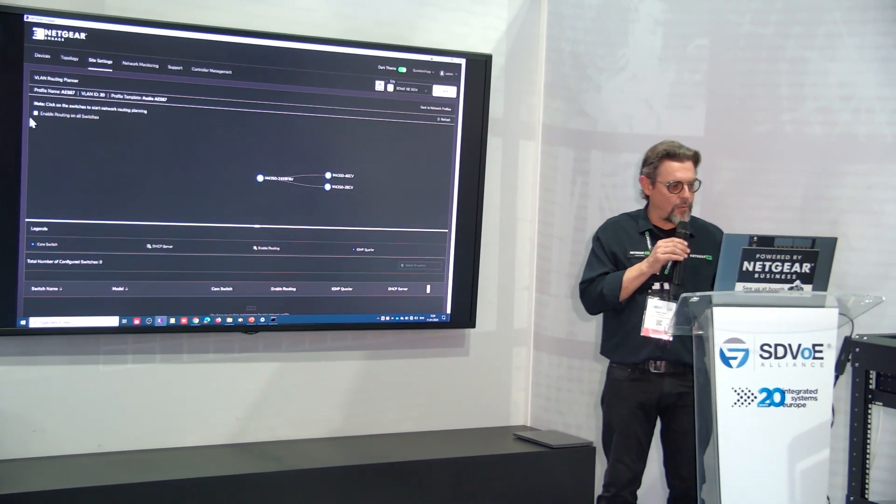
left_click(35, 114)
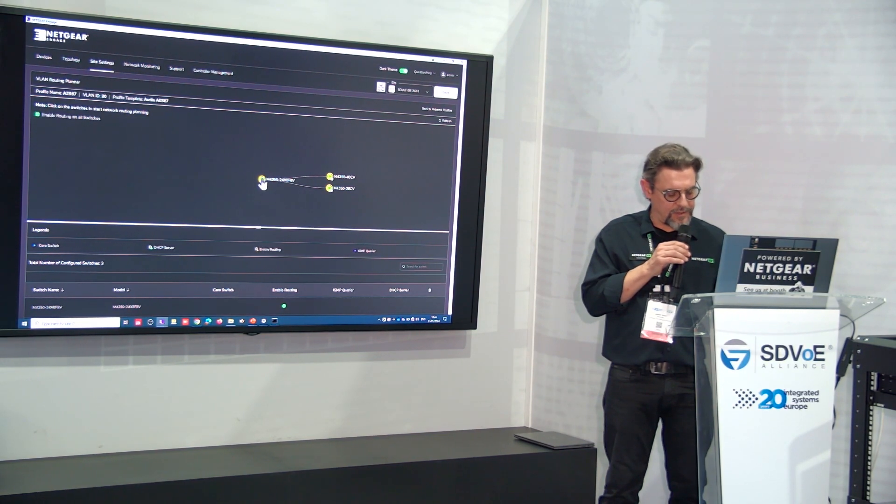
left_click(260, 180)
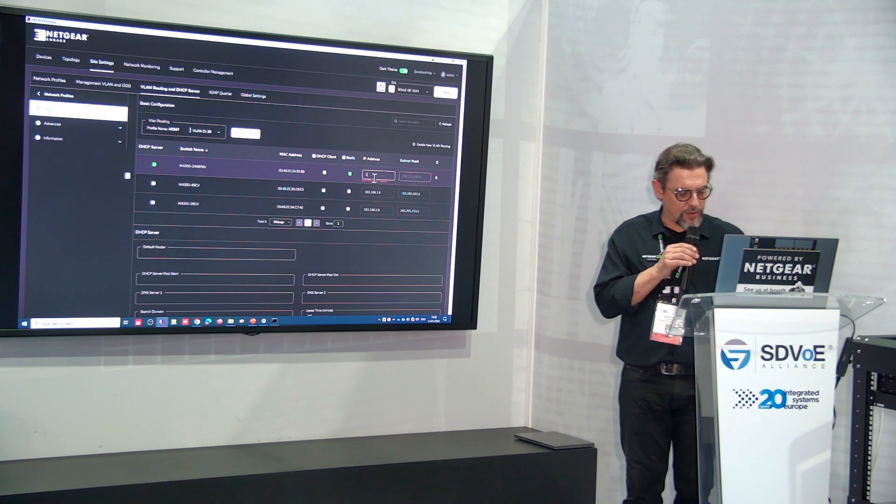
Step: Enter the core switch's 192. VLAN 20 address and fill the DHCP default router, pool and DNS
type("192.168.20.1")
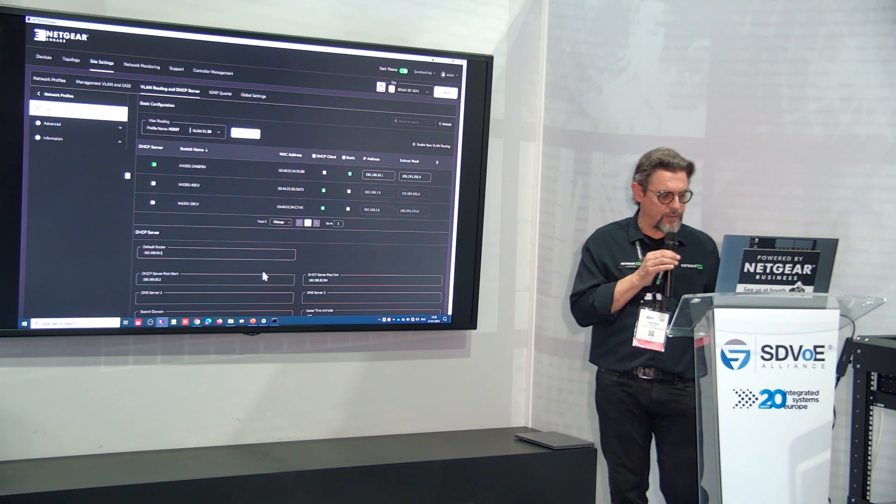
scroll("down", 3)
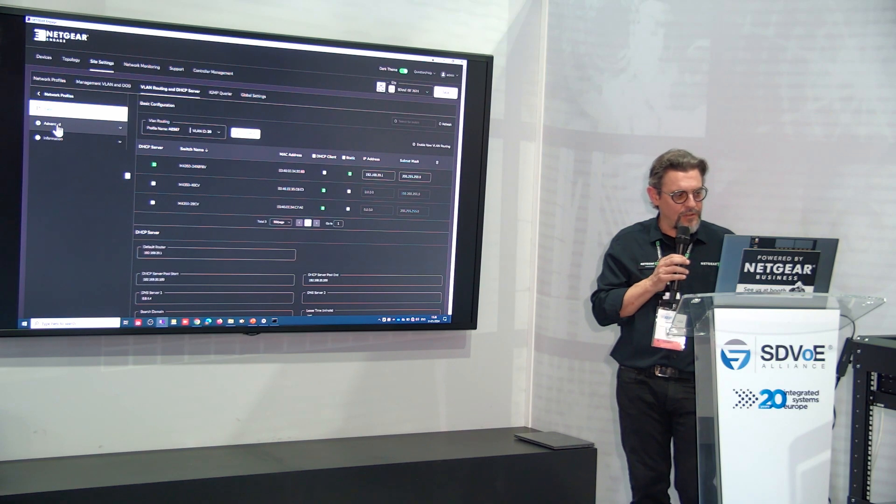
Step: Review DHCP address reservations under Advanced and cancel the reservation list import
left_click(51, 123)
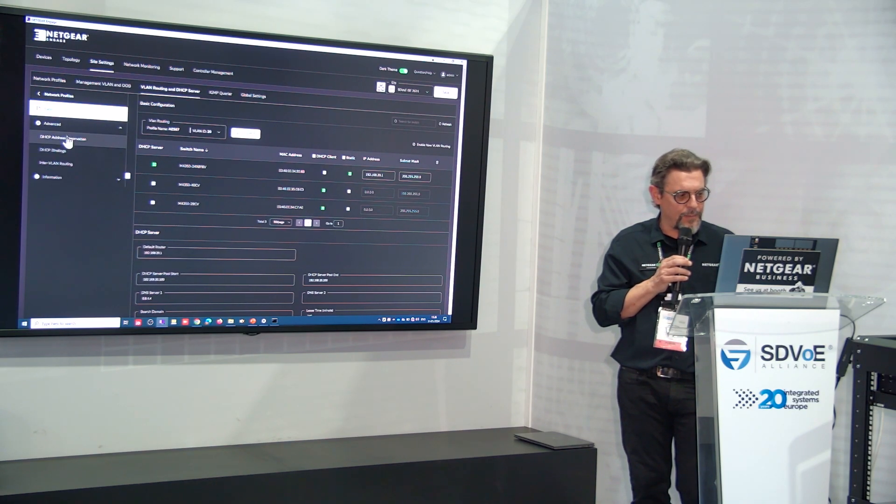
left_click(62, 139)
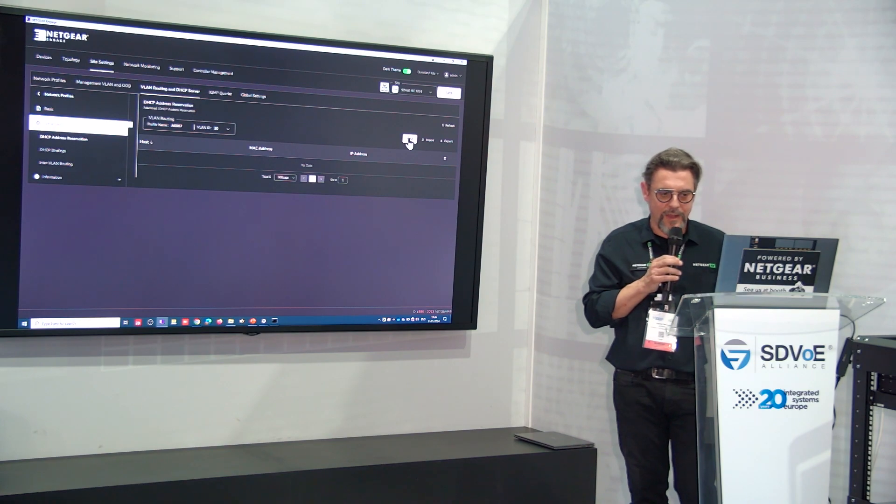
left_click(429, 141)
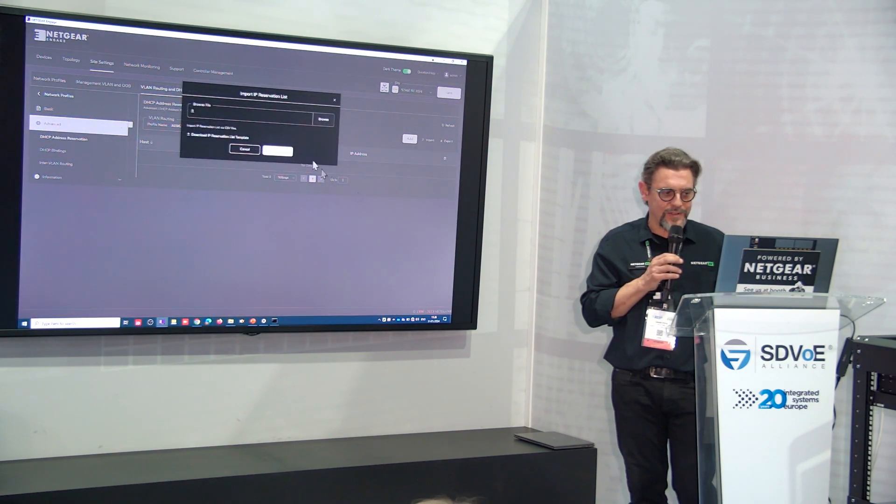
left_click(324, 119)
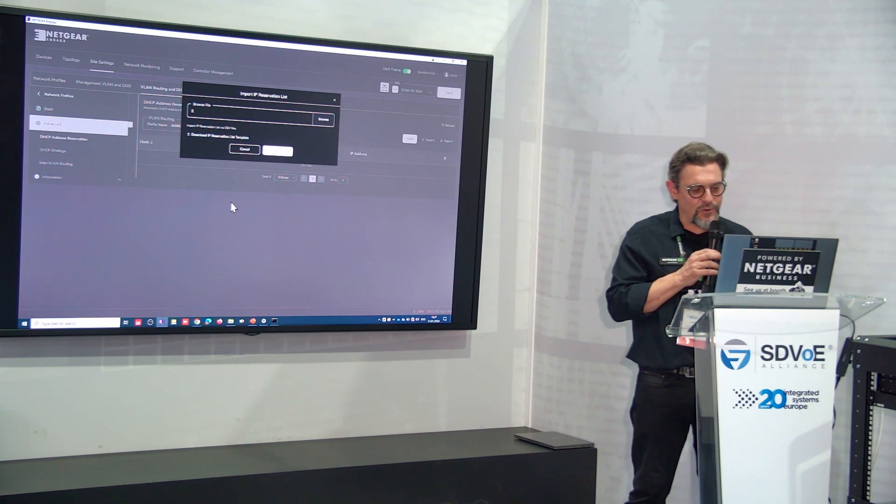
left_click(245, 149)
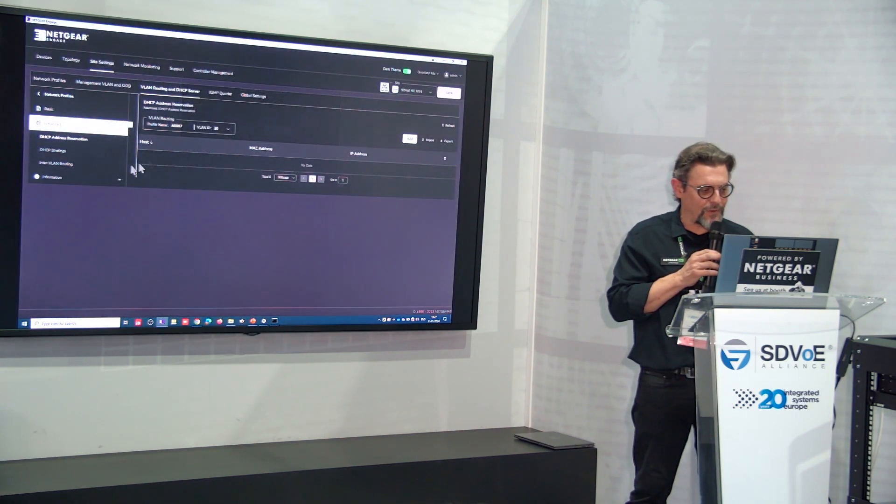
Step: Show the AES67 VLAN 20 DHCP bindings listing the two switches' dynamic leases
left_click(51, 150)
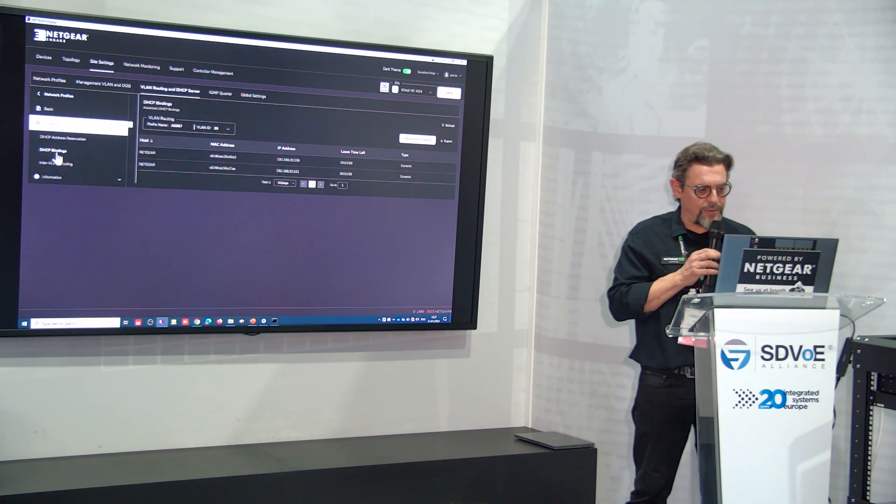
mouse_move(297, 213)
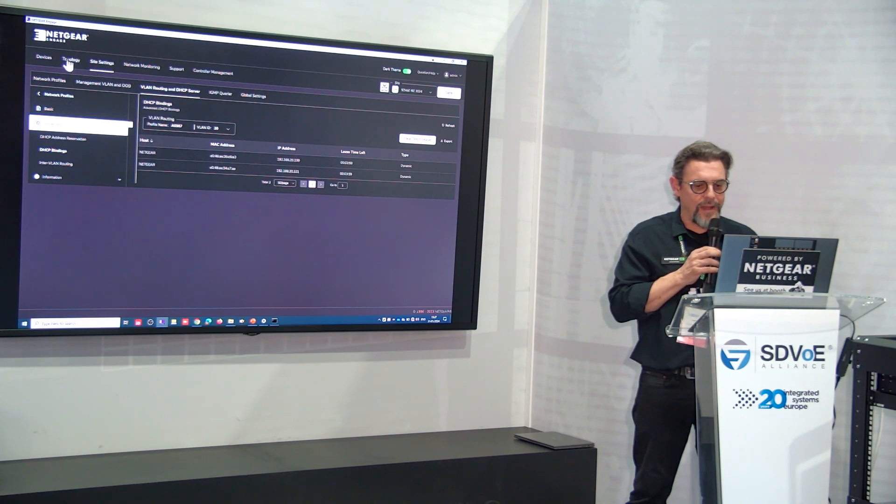
Step: Switch the site topology map to the Physical Topology view showing the core switch links
left_click(71, 60)
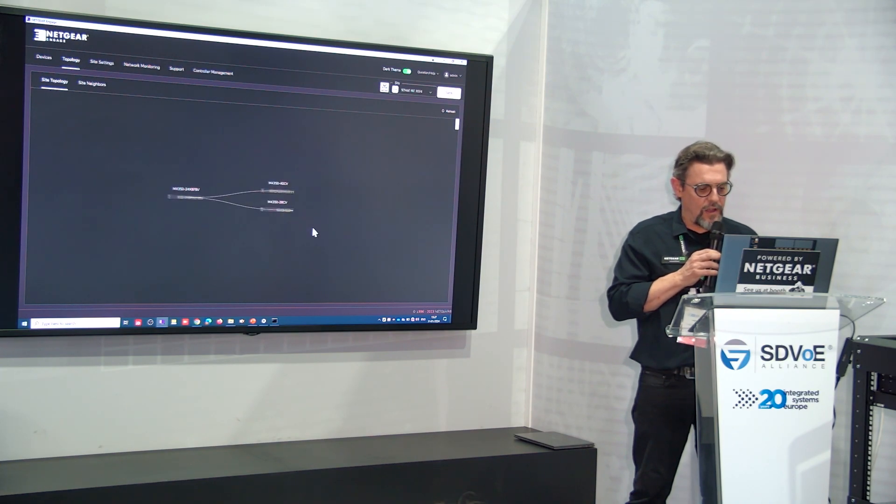
left_click(276, 208)
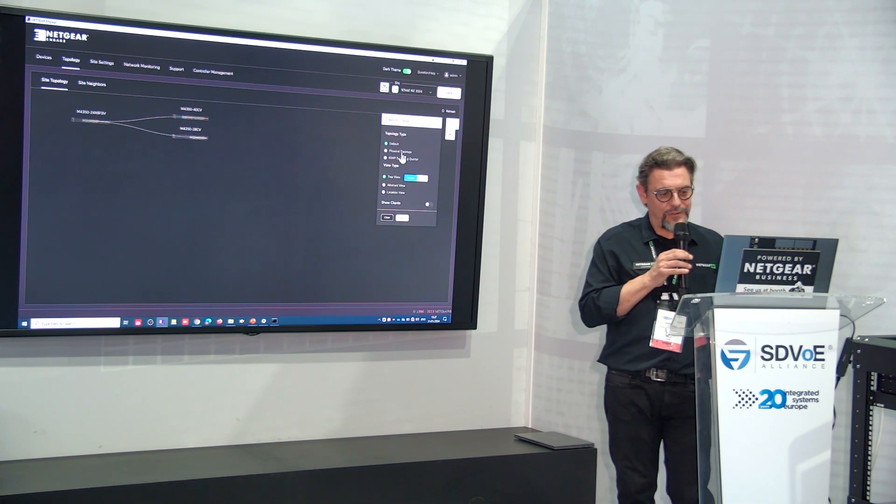
left_click(386, 151)
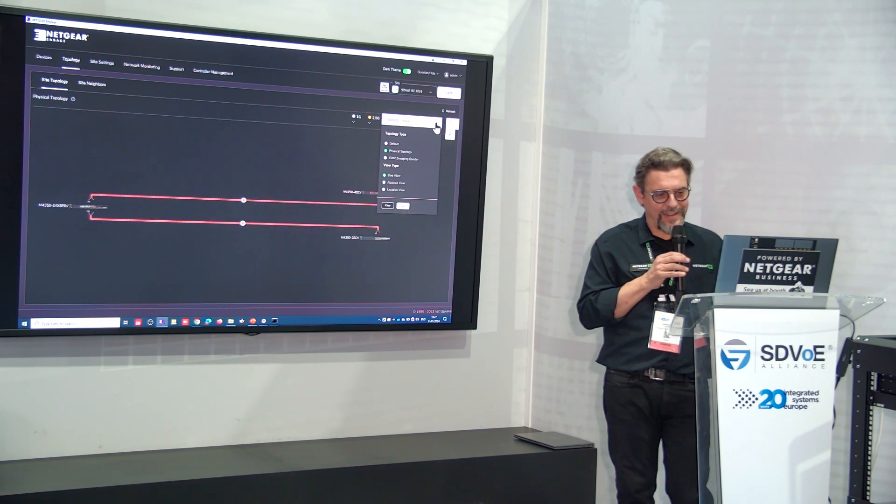
left_click(450, 127)
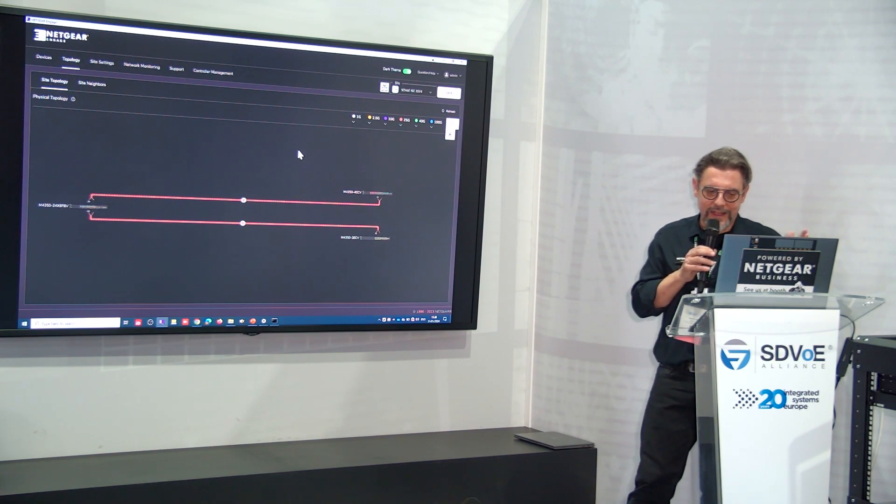
mouse_move(258, 185)
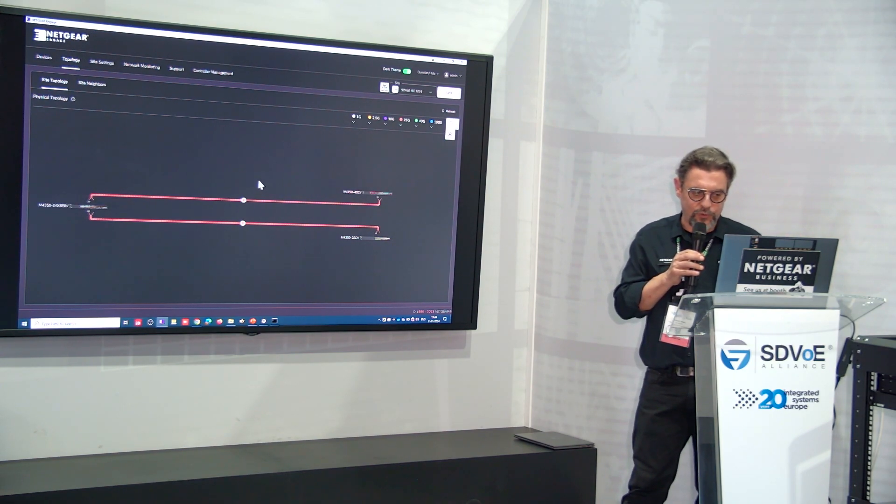